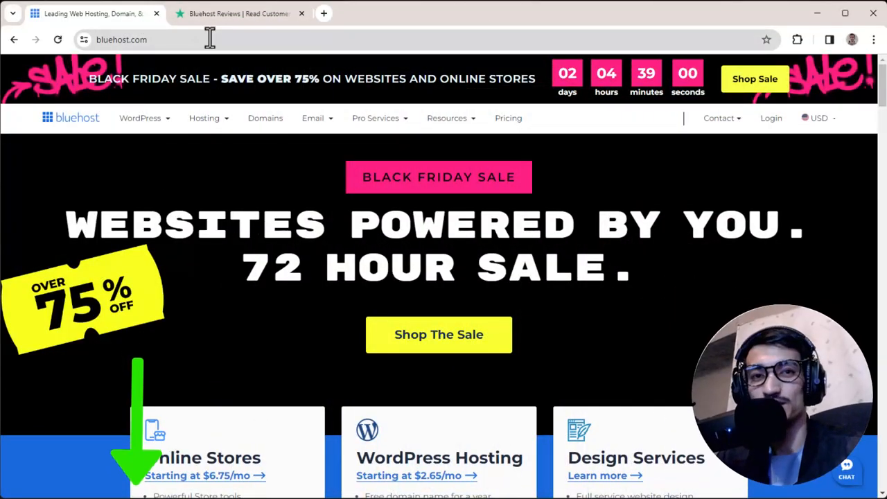
Switch to the Trustpilot Bluehost reviews and scroll to its 4.2 rating from 9,706 reviews.
click(239, 13)
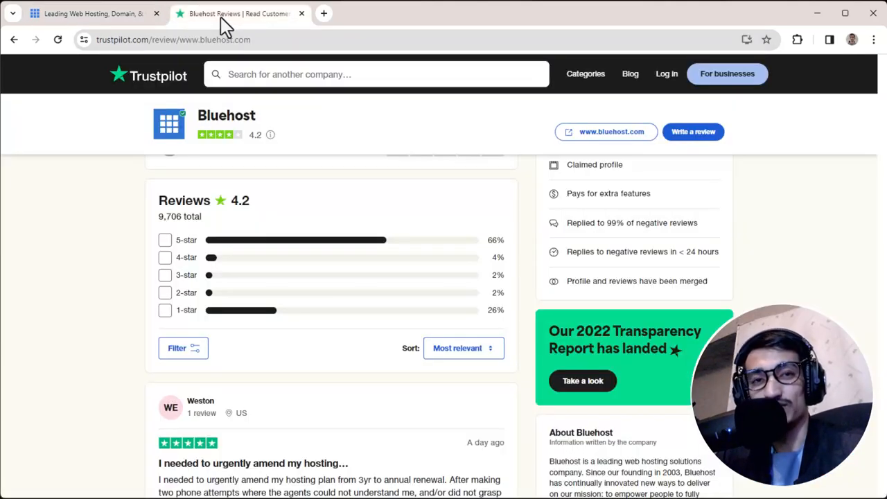
scroll(up, 3)
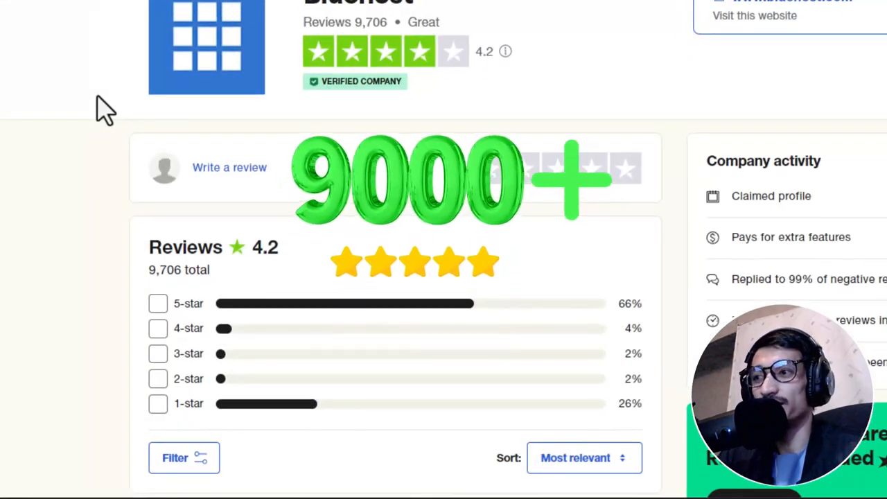
mouse_move(270, 208)
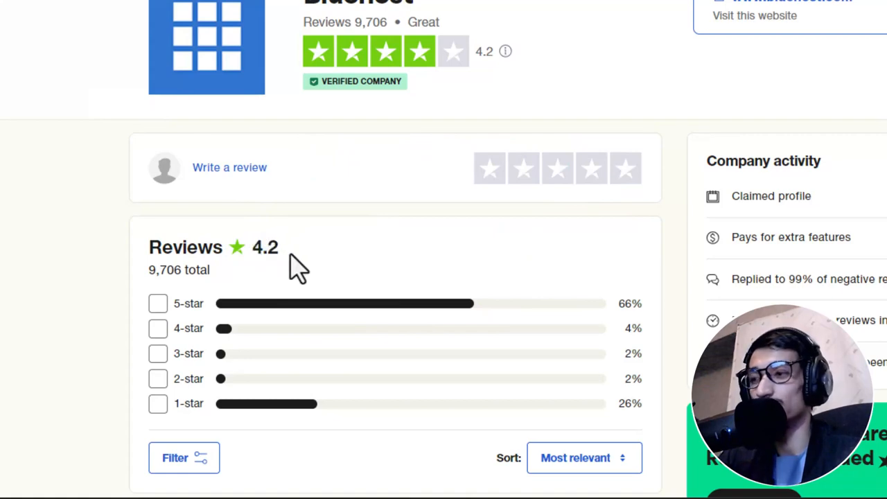
scroll(down, 3)
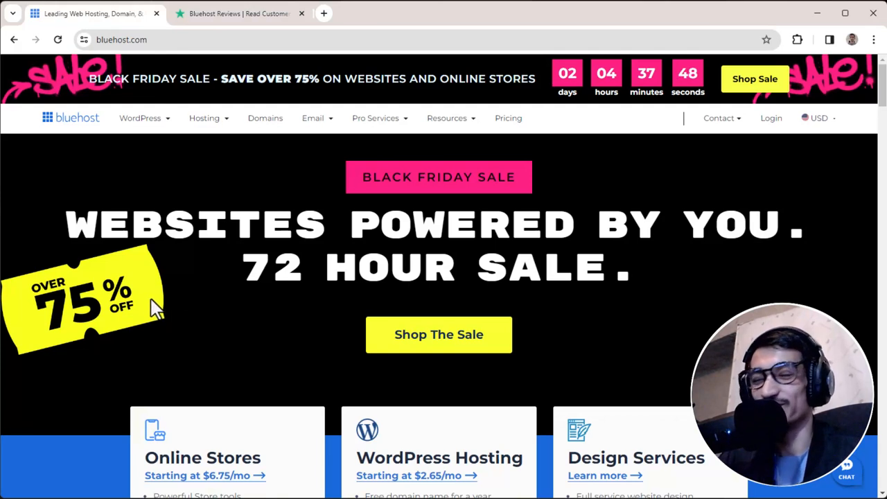
mouse_move(267, 288)
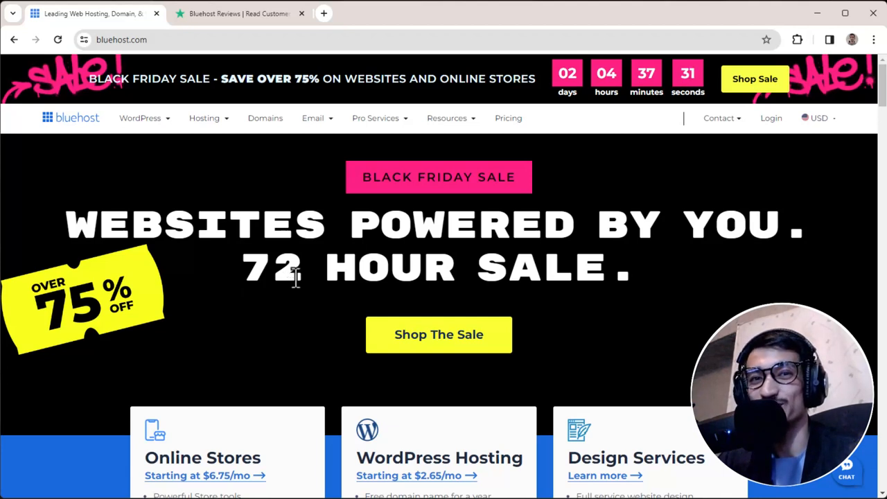
mouse_move(287, 274)
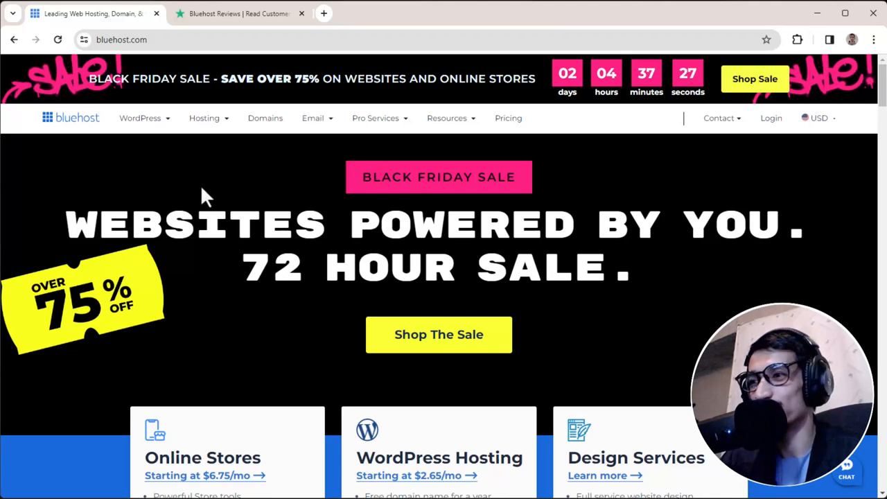
mouse_move(416, 345)
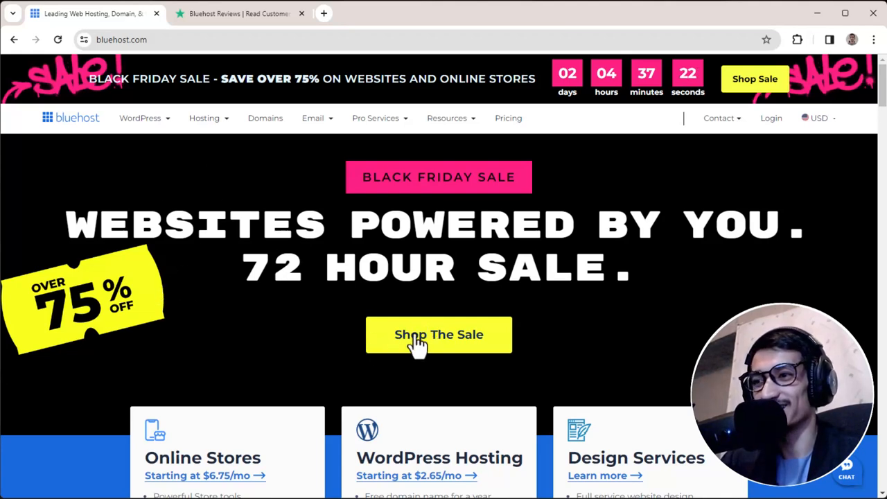
Open the yellow 'Shop The Sale' Black Friday offer on bluehost.com.
click(439, 334)
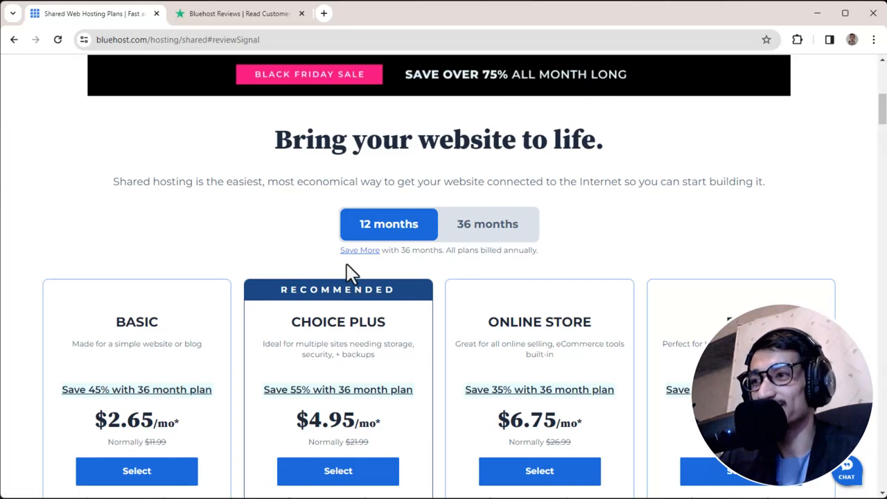
mouse_move(347, 256)
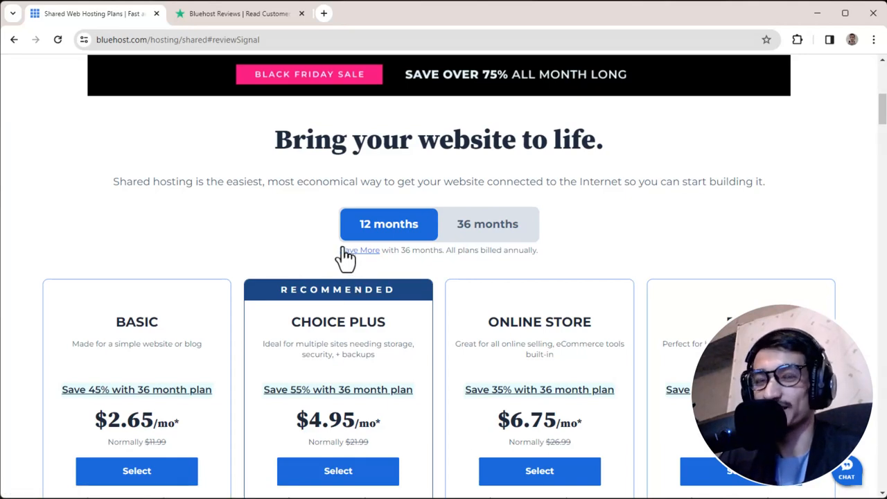
mouse_move(258, 191)
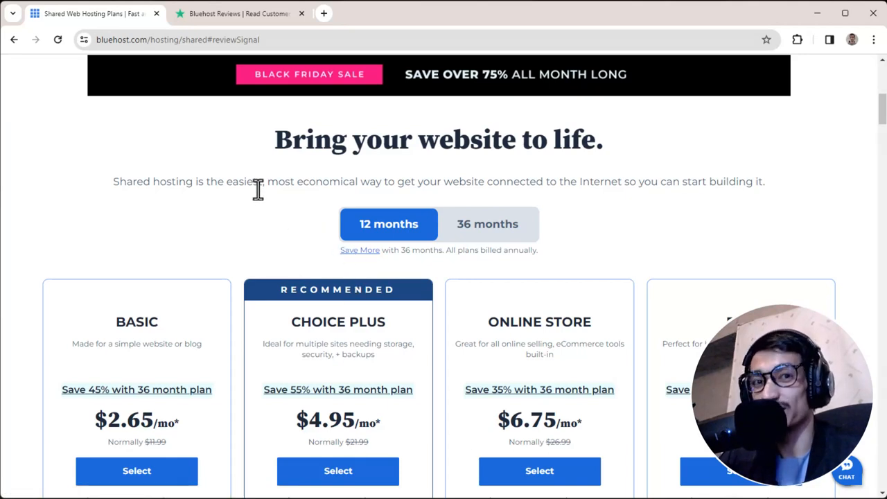
mouse_move(273, 213)
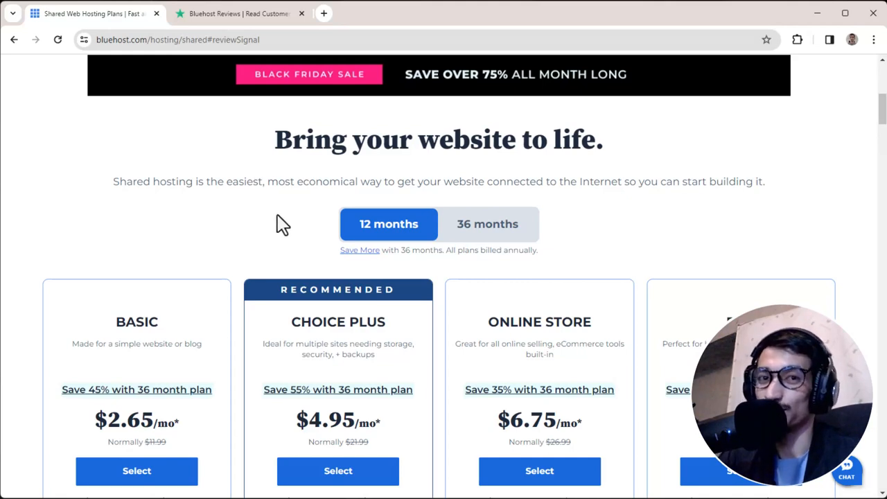
scroll(down, 3)
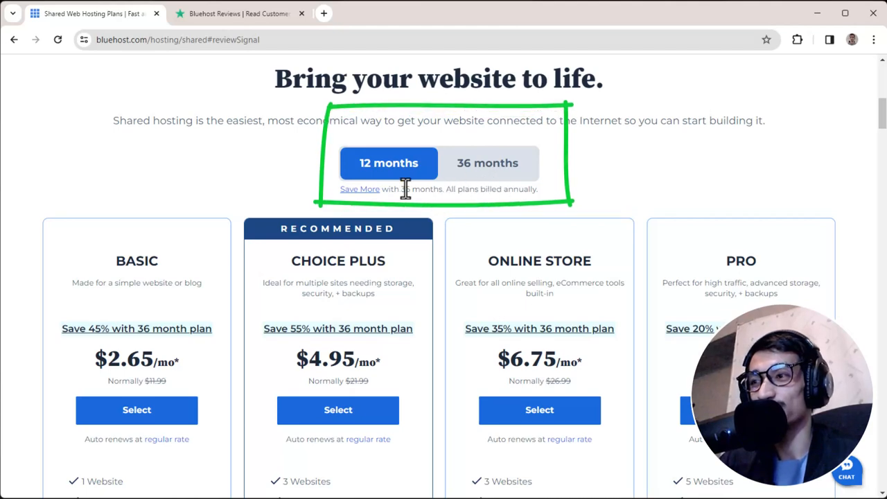
Scroll the plan cards to see all four prices, including Pro at $9.95/mo.
scroll(down, 3)
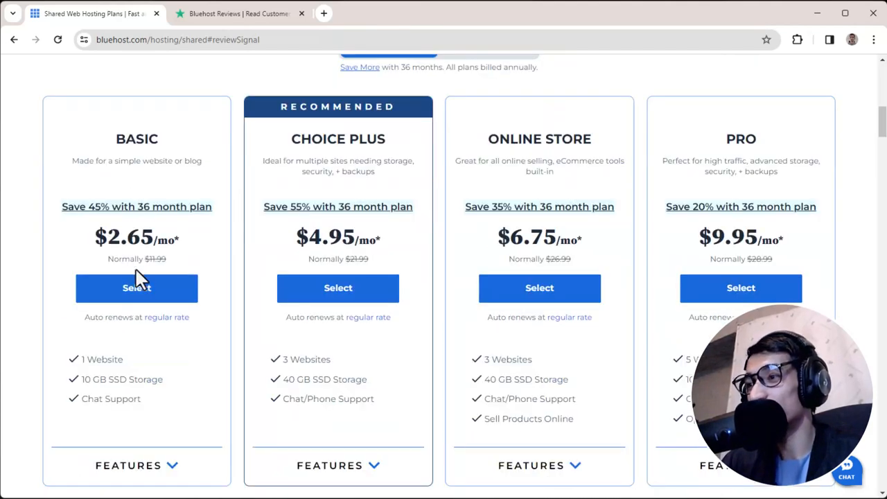
mouse_move(119, 246)
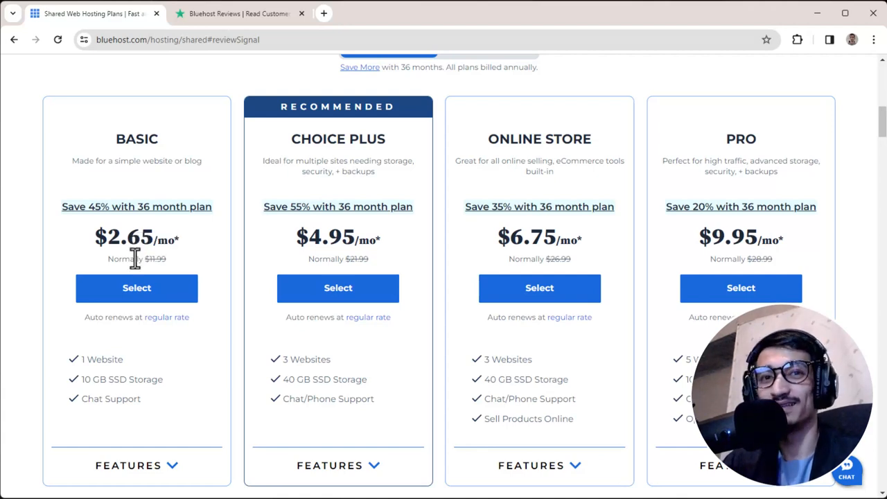
mouse_move(213, 358)
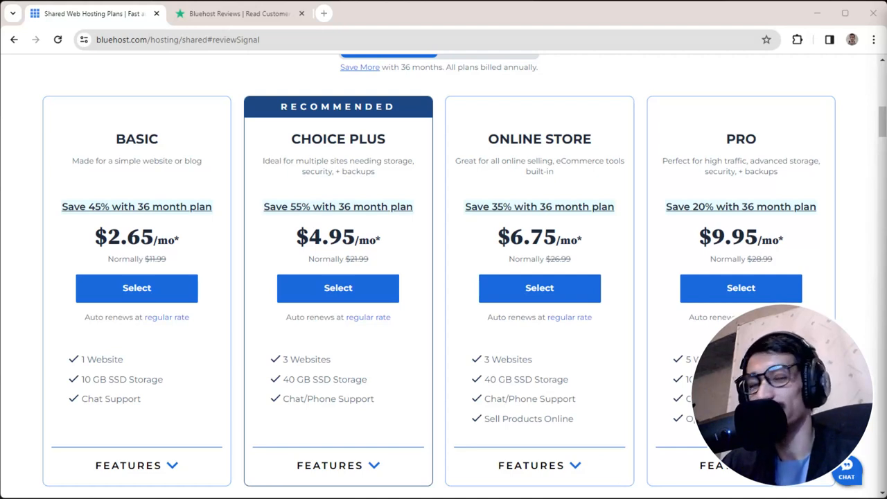
mouse_move(537, 236)
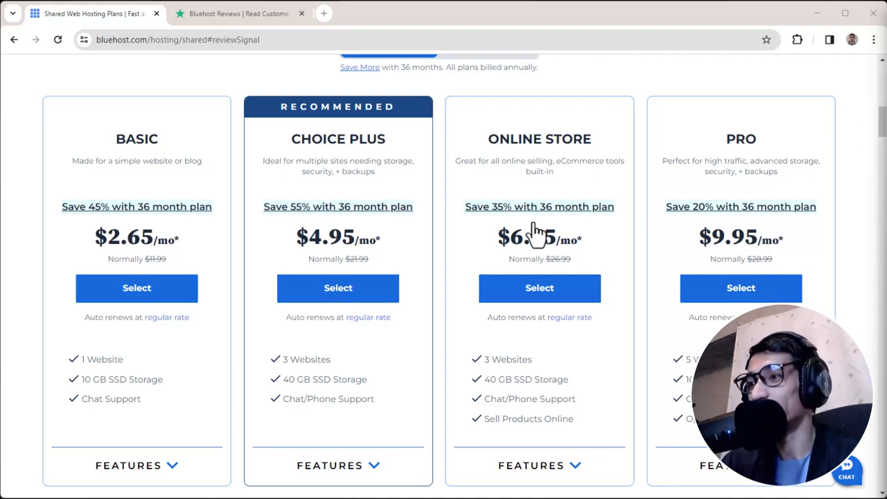
mouse_move(111, 398)
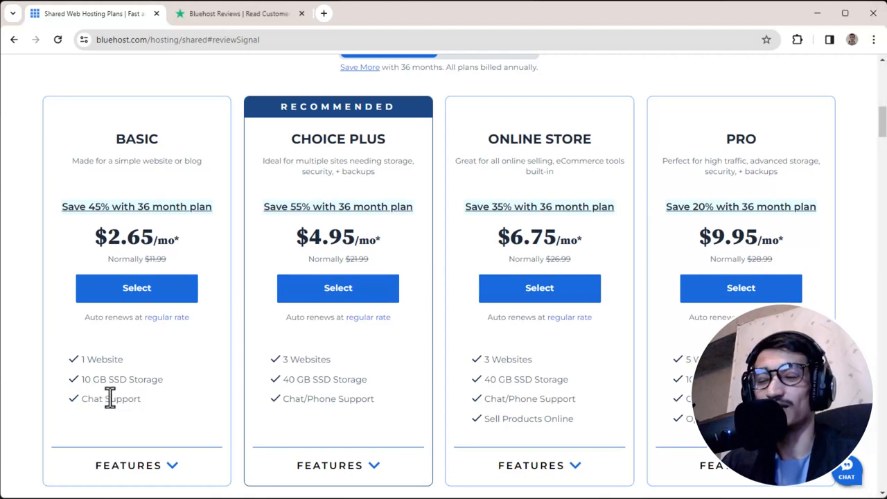
mouse_move(145, 413)
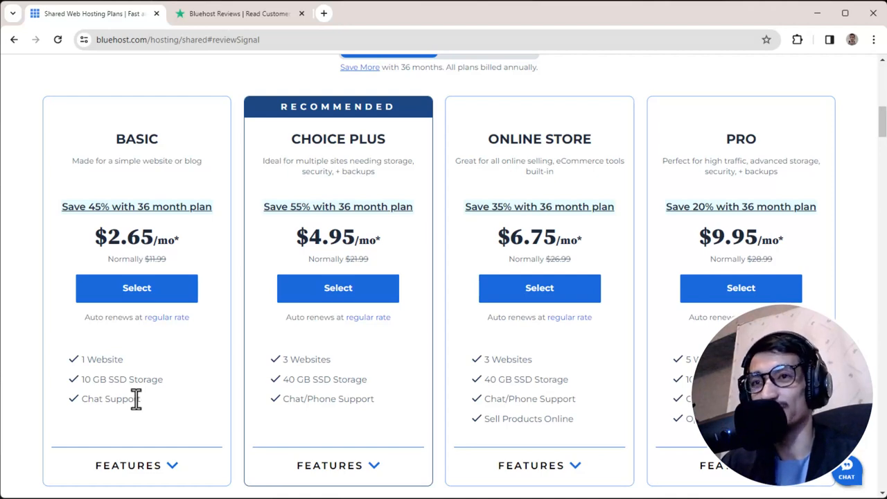
mouse_move(158, 272)
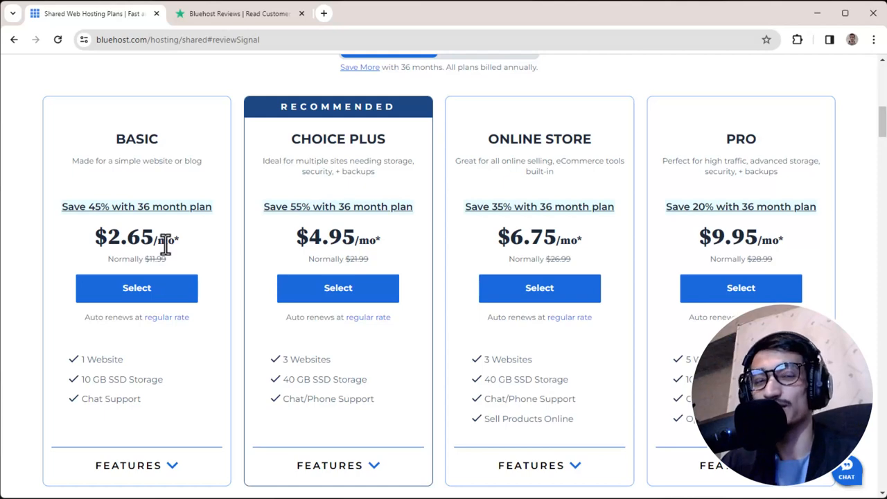
mouse_move(156, 439)
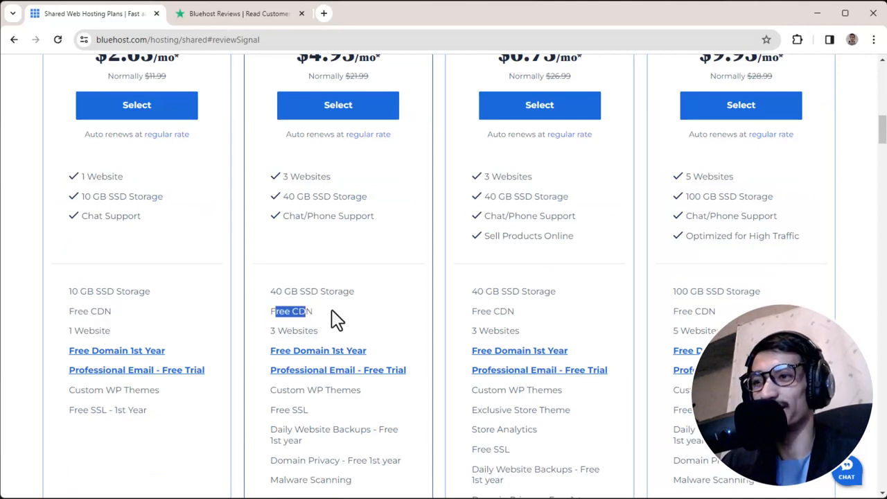
double_click(502, 311)
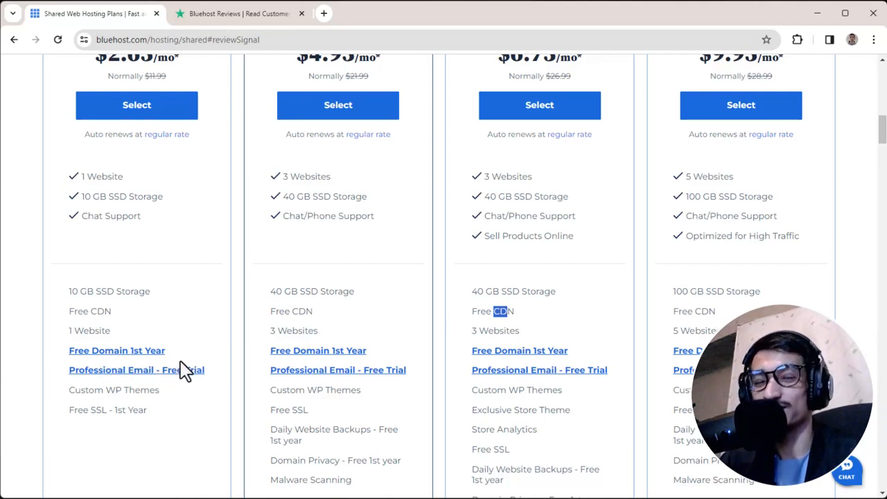
mouse_move(140, 367)
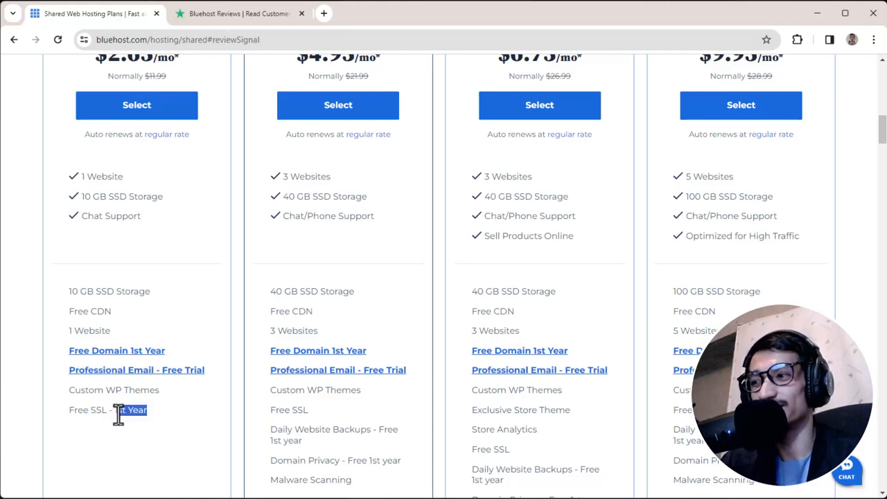
double_click(131, 410)
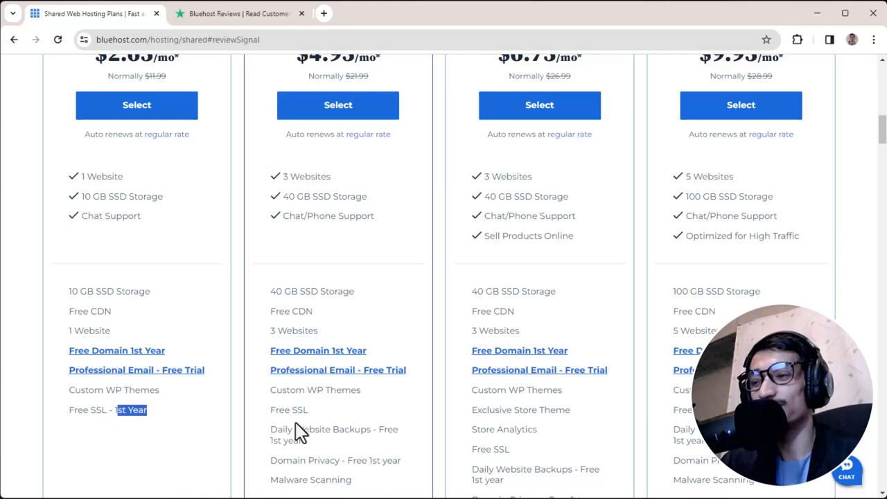
scroll(up, 3)
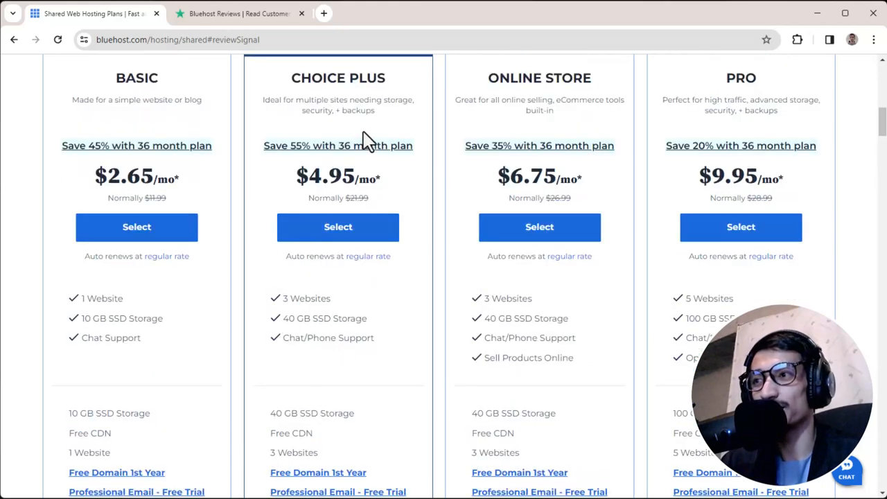
scroll(down, 3)
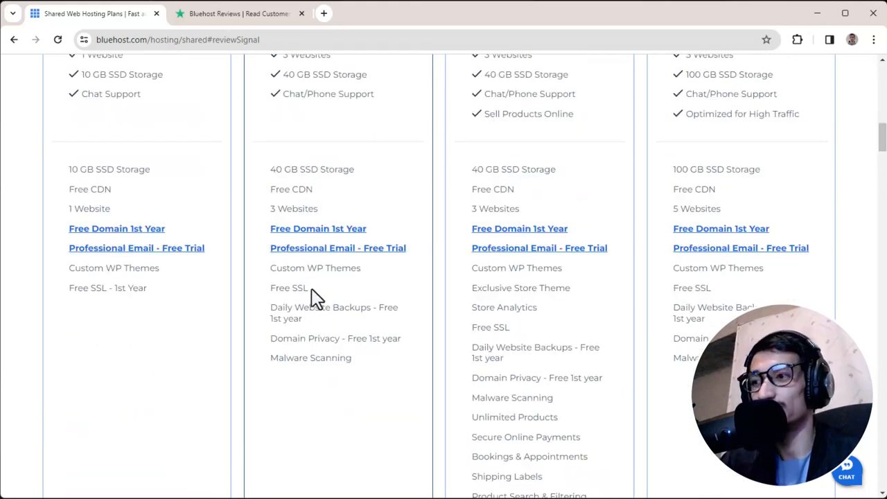
mouse_move(315, 336)
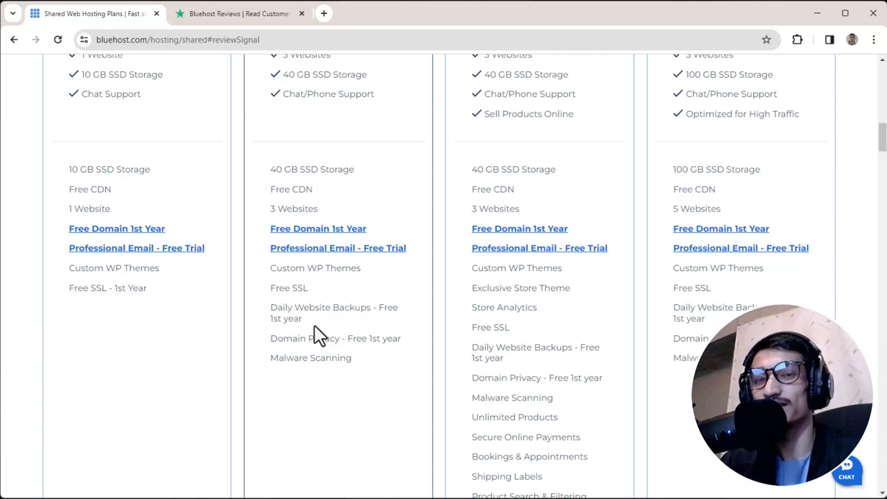
mouse_move(359, 331)
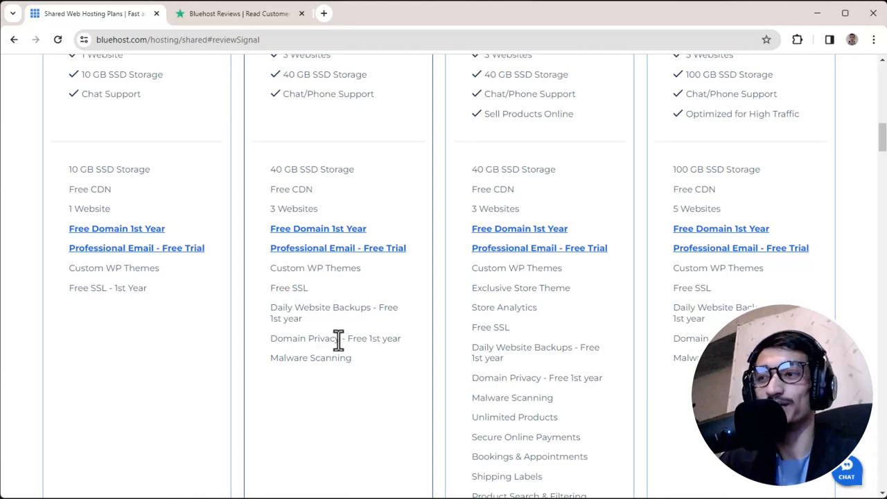
double_click(359, 338)
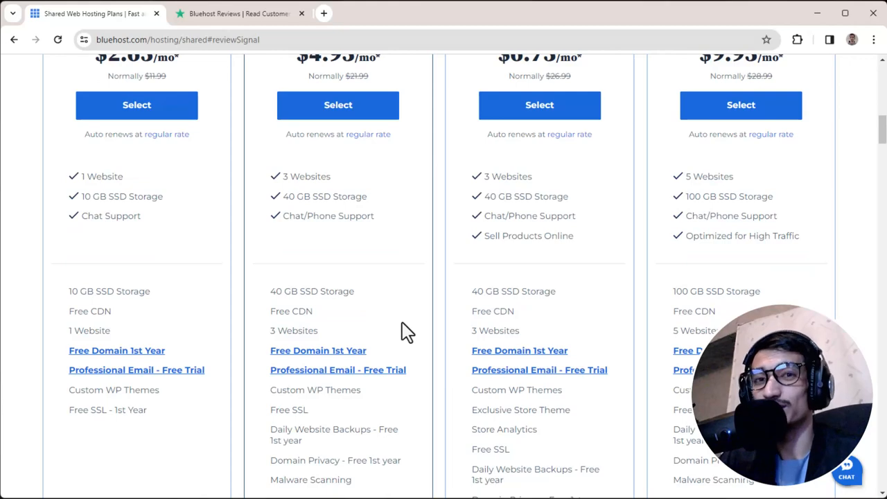
mouse_move(395, 345)
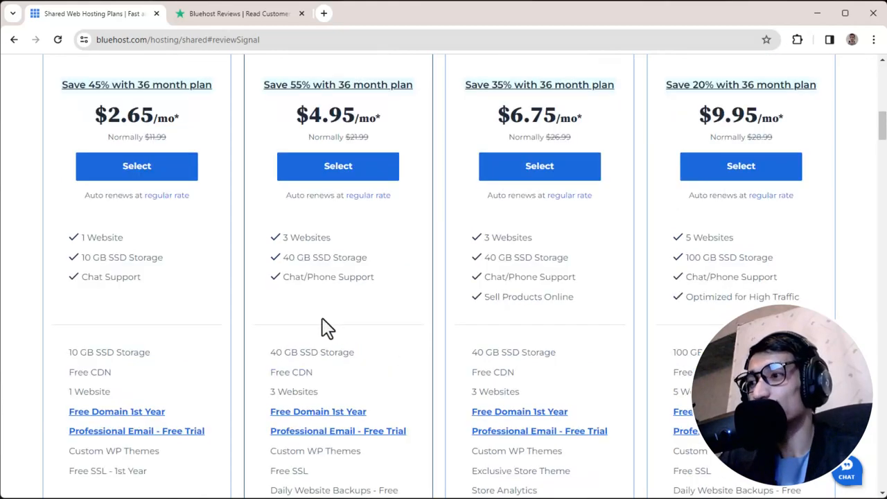
scroll(down, 3)
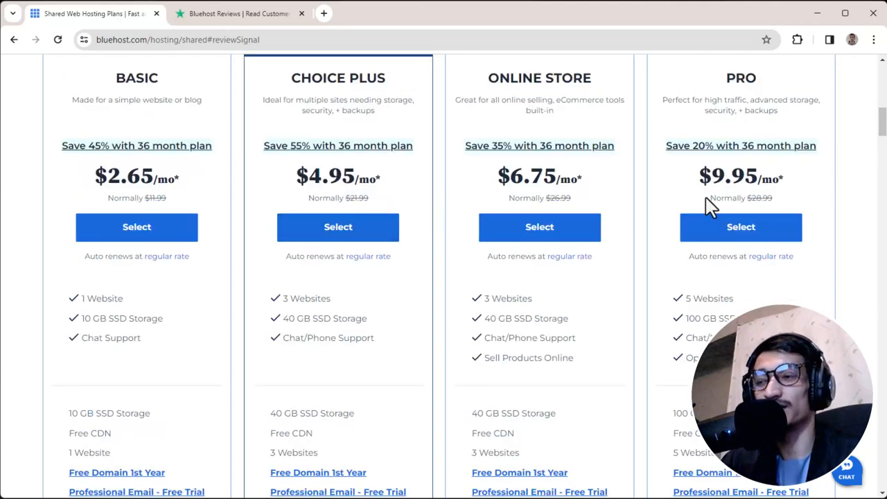
scroll(down, 3)
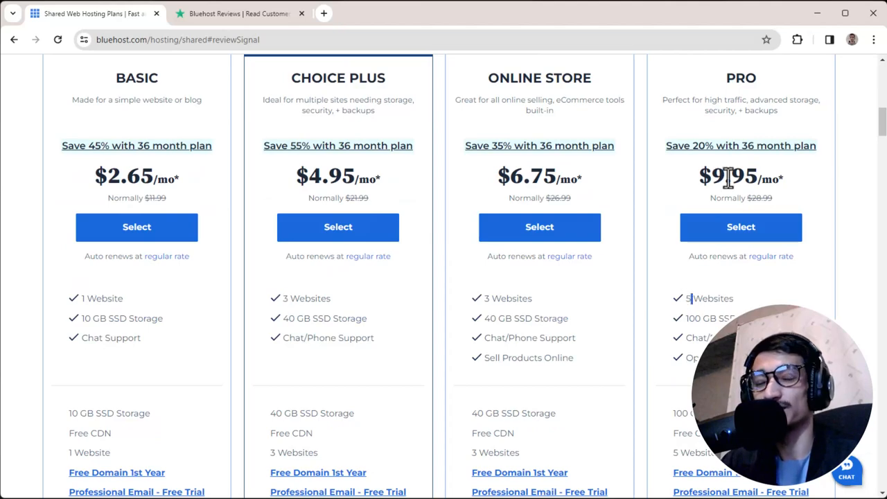
scroll(down, 3)
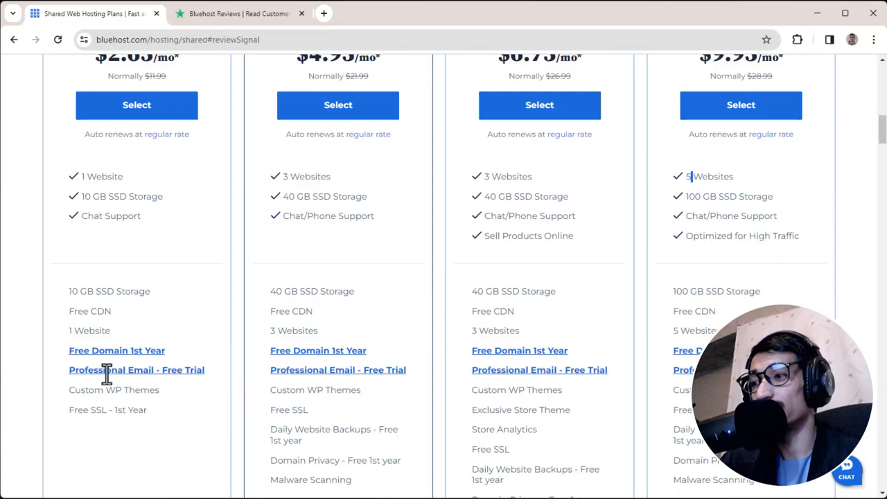
scroll(down, 3)
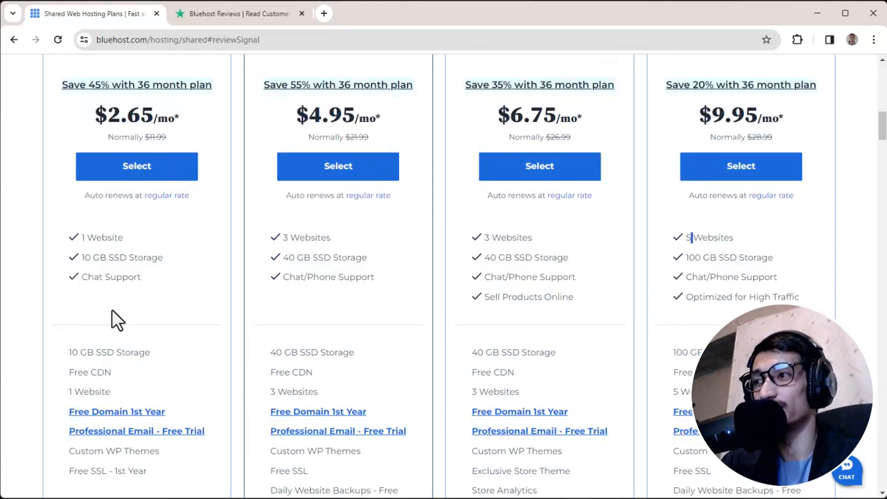
scroll(down, 3)
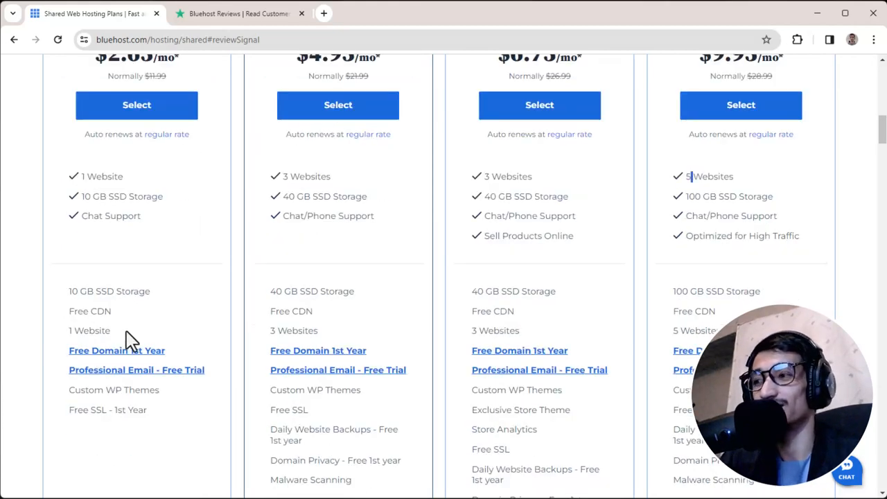
mouse_move(318, 456)
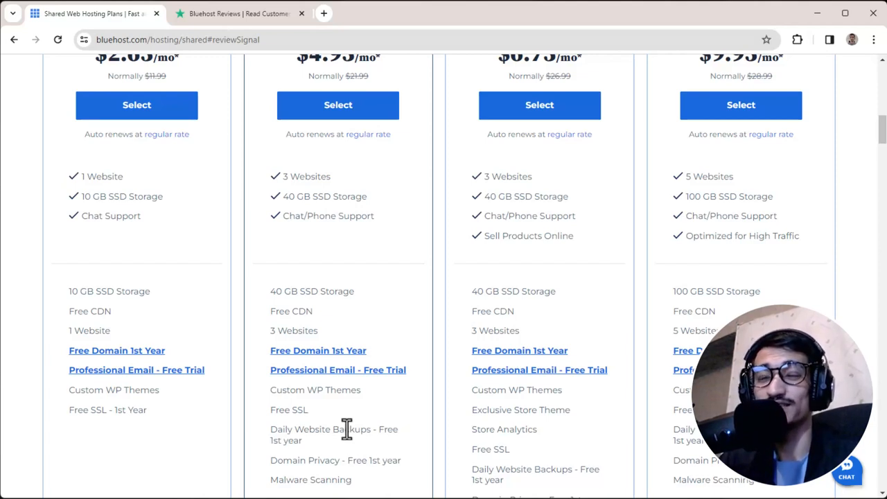
mouse_move(339, 433)
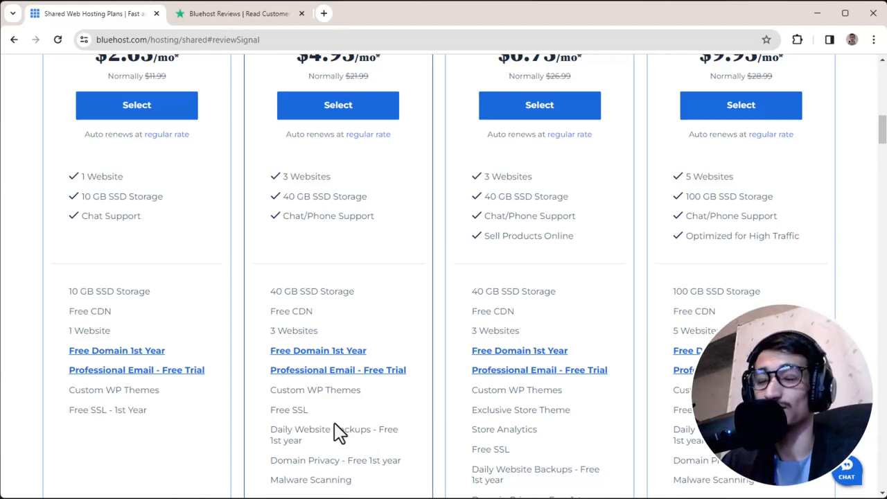
Scroll the plans page to view 36-month pricing and the $141.36 savings breakdown.
scroll(up, 3)
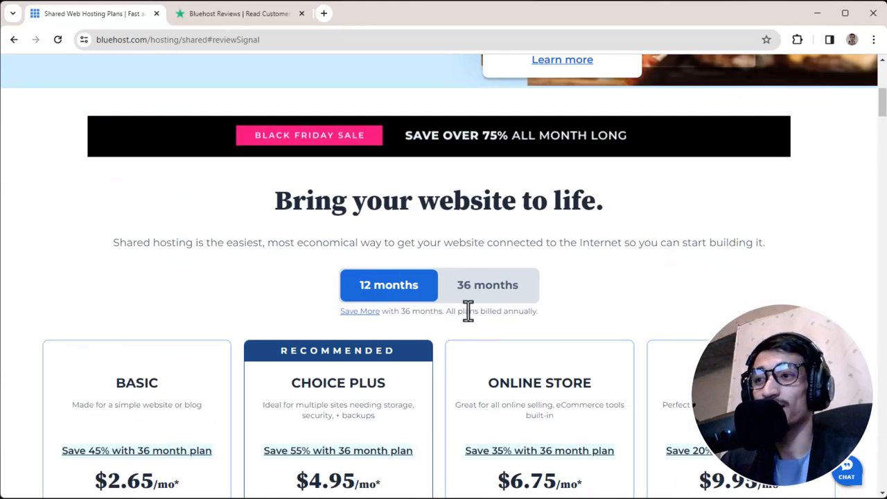
scroll(down, 3)
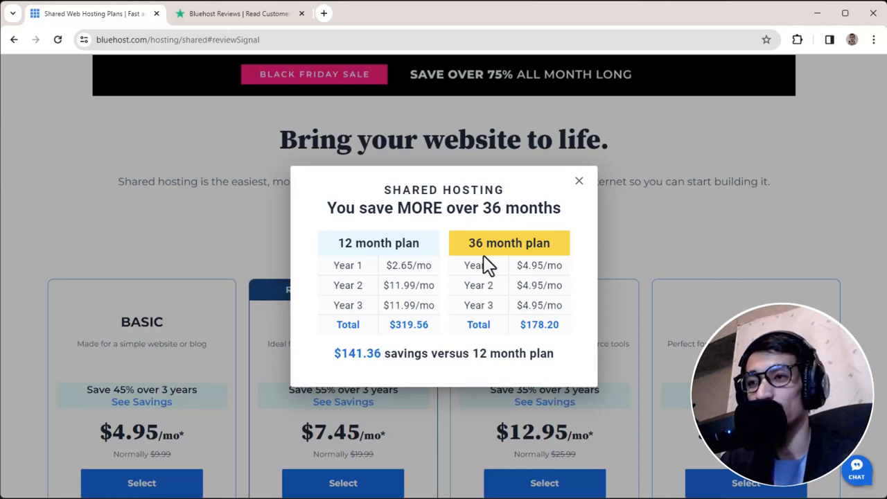
Close the savings breakdown popup over the 36-month plan cards.
click(579, 180)
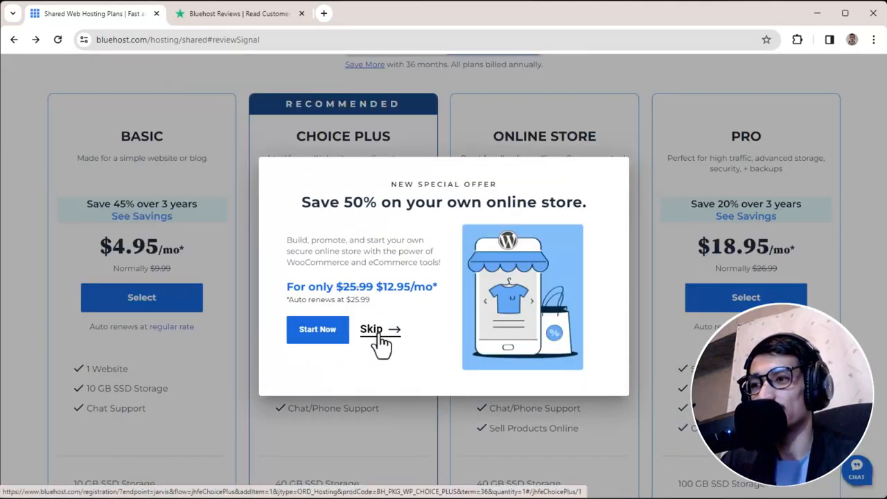
Skip the online store offer and enter new domain 'codingupgradeweb' to reach checkout.
click(372, 329)
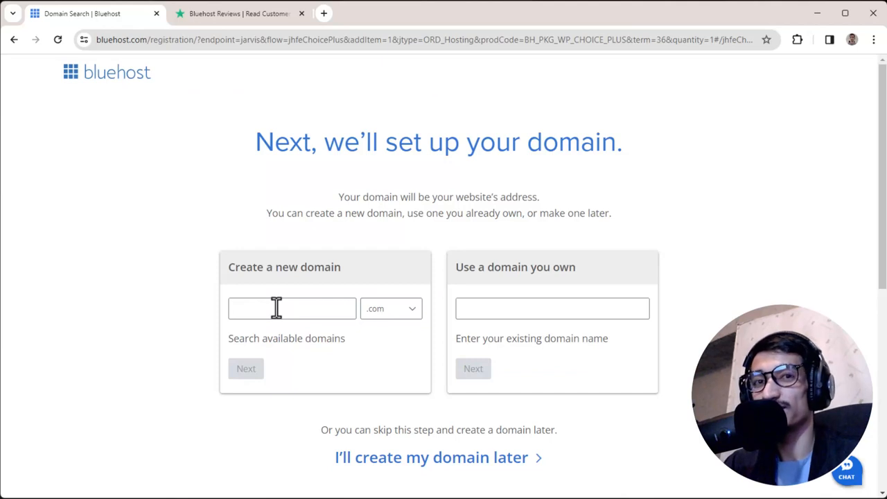
mouse_move(281, 332)
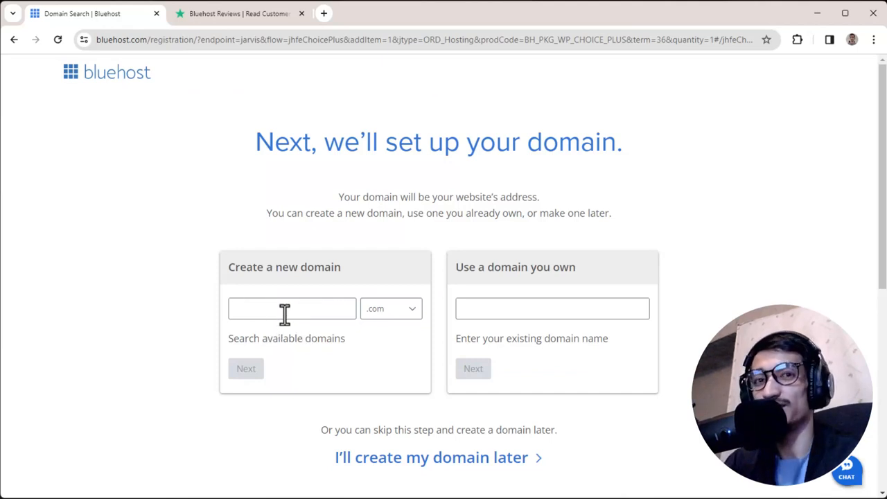
click(292, 309)
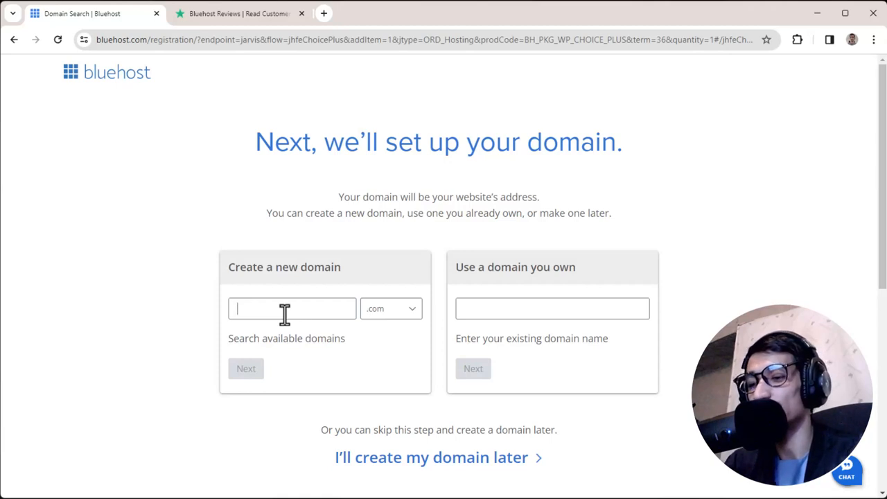
text(codingupgradeweb)
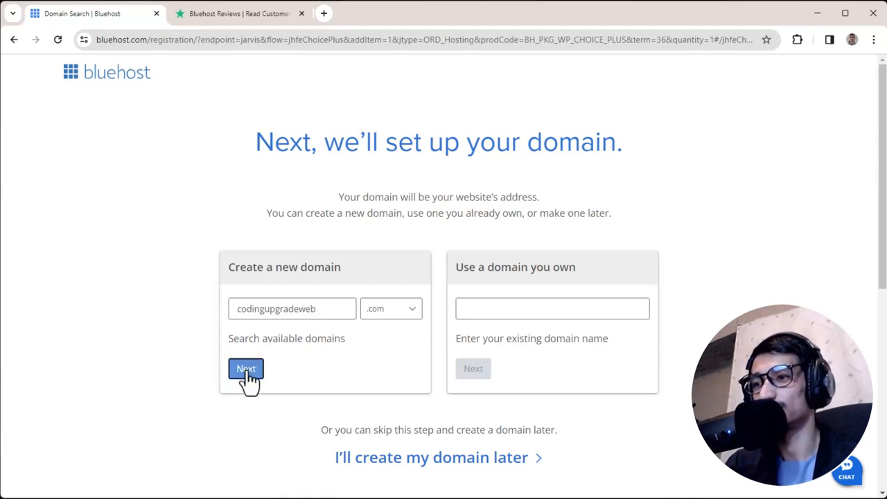
click(245, 369)
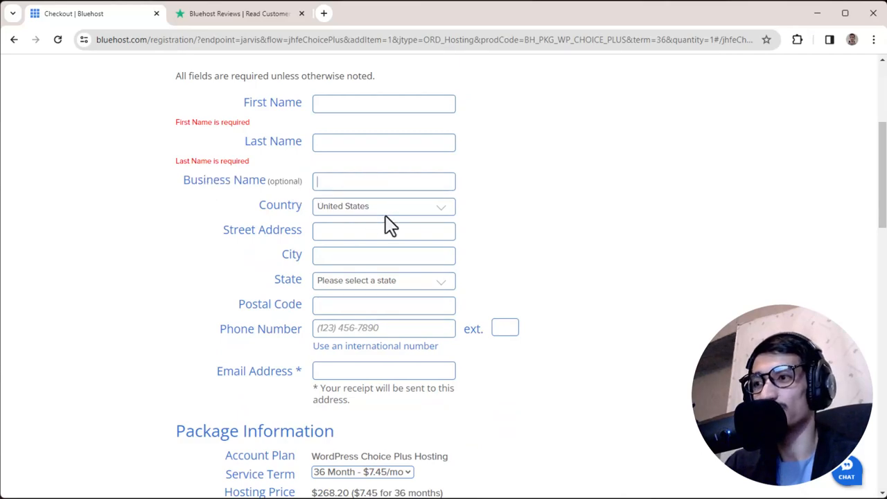
Remove SiteLock Essentials and other extras, bringing the order total to $59.40.
scroll(down, 3)
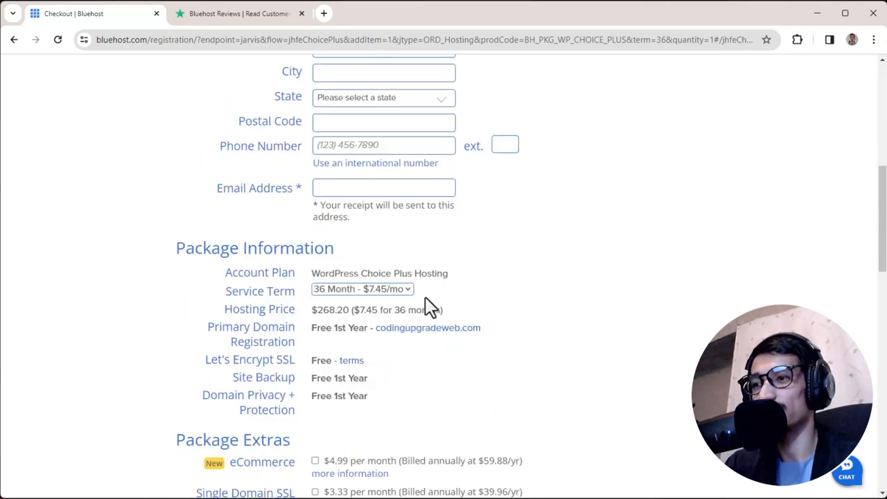
scroll(down, 3)
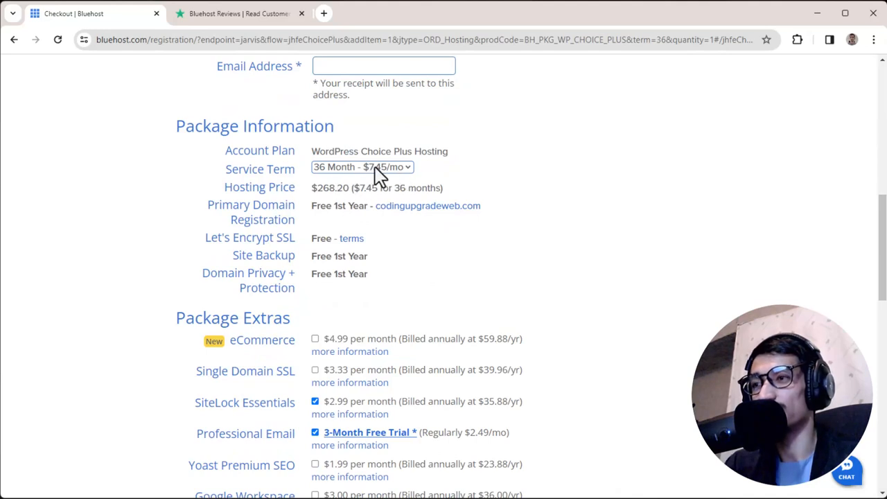
mouse_move(384, 175)
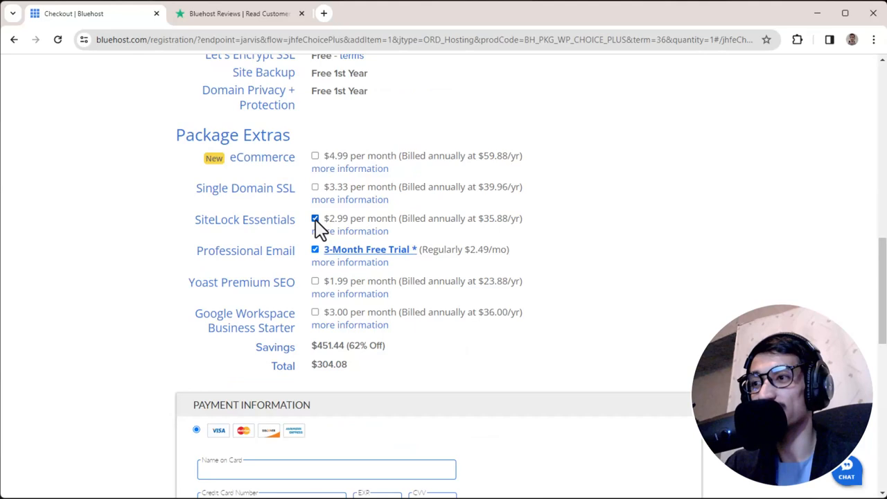
click(315, 218)
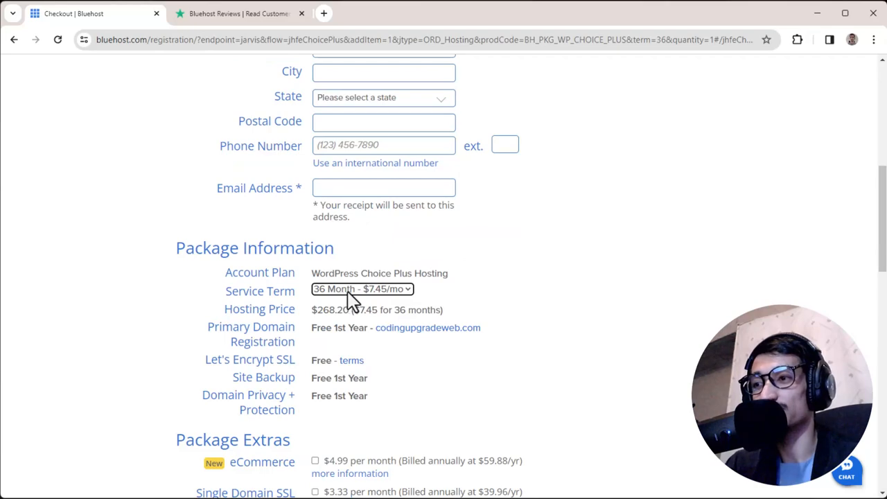
click(361, 289)
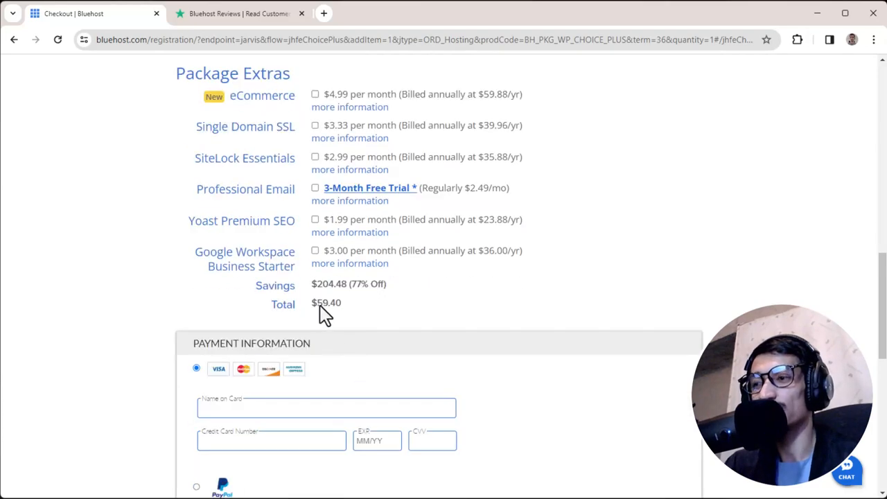
double_click(338, 303)
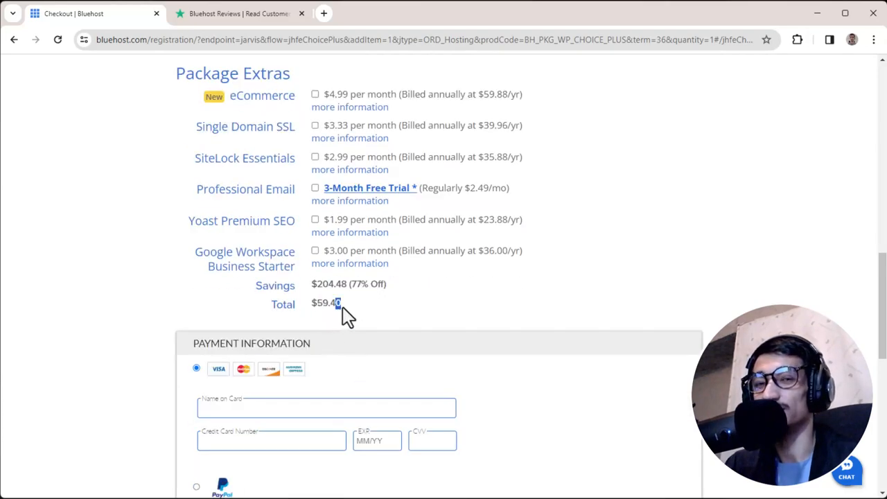
Choose PayPal as the payment method and pay for the order.
scroll(down, 3)
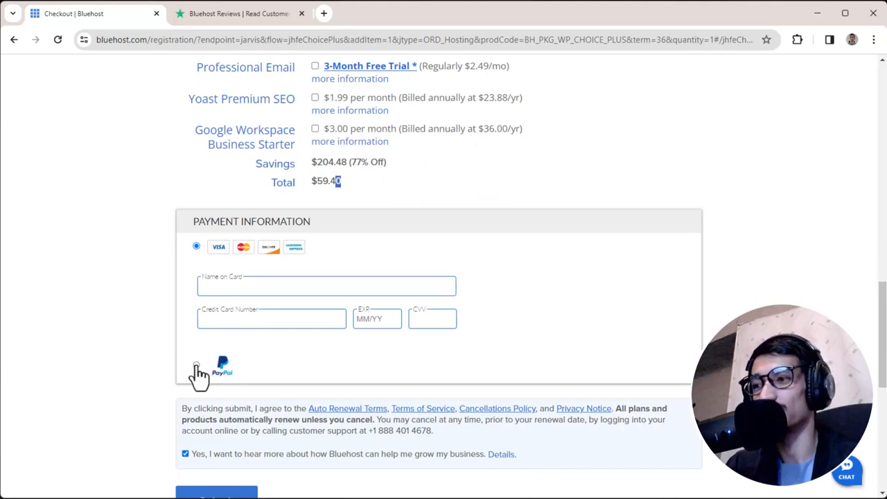
click(197, 367)
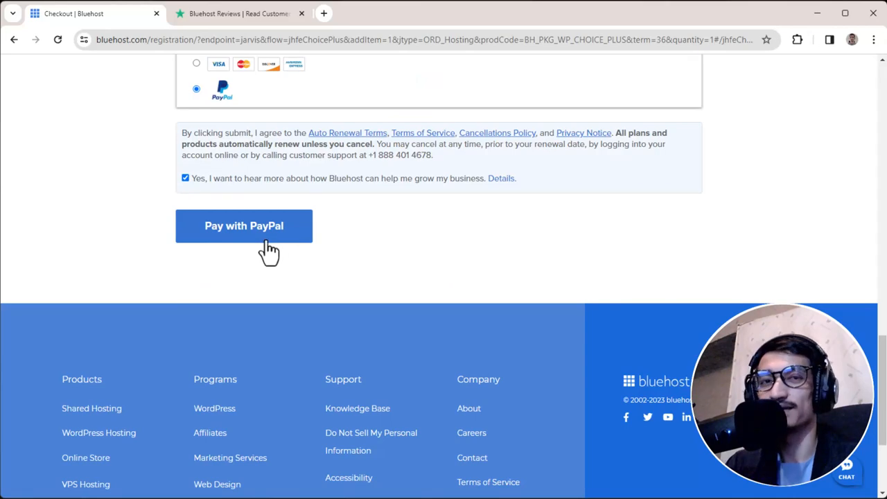
click(243, 225)
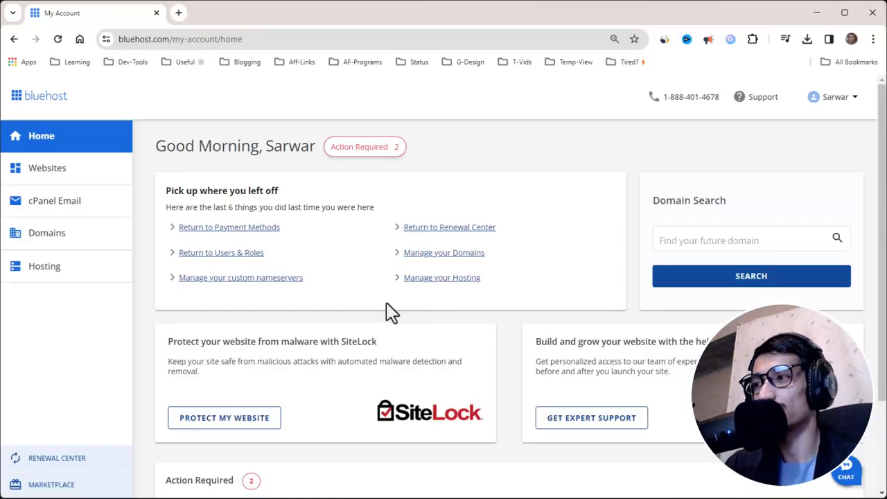
mouse_move(145, 187)
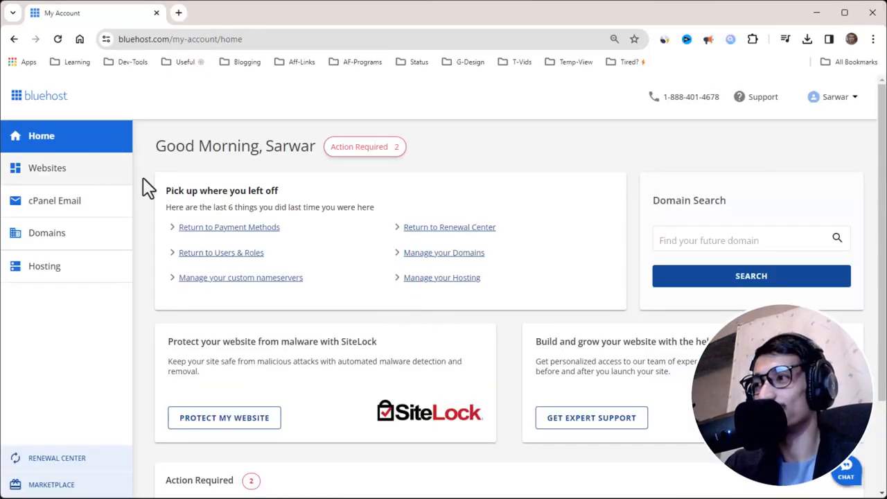
mouse_move(101, 320)
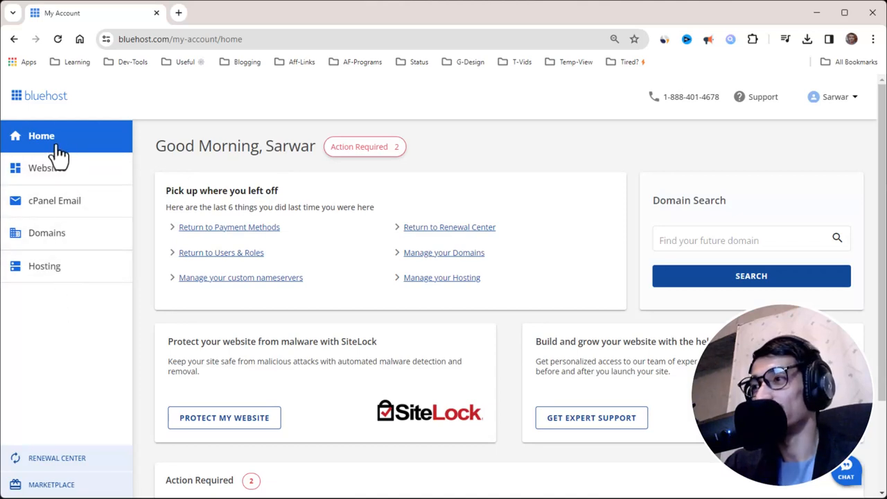
mouse_move(316, 247)
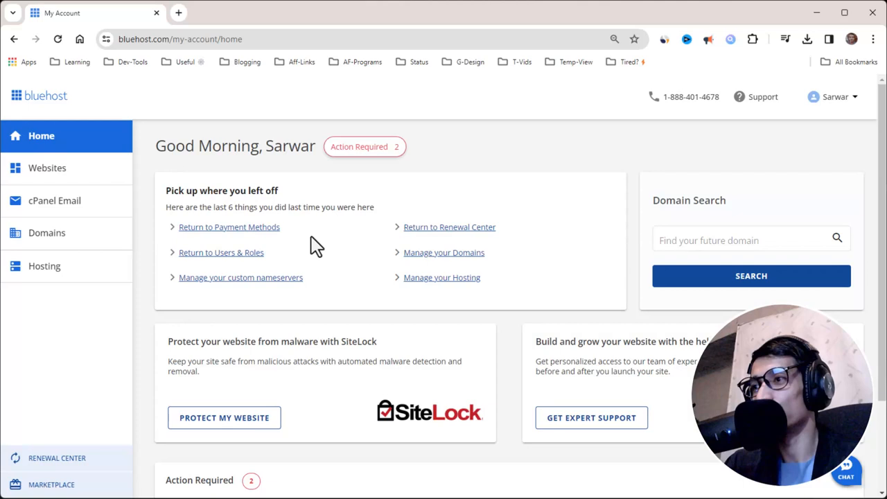
mouse_move(429, 287)
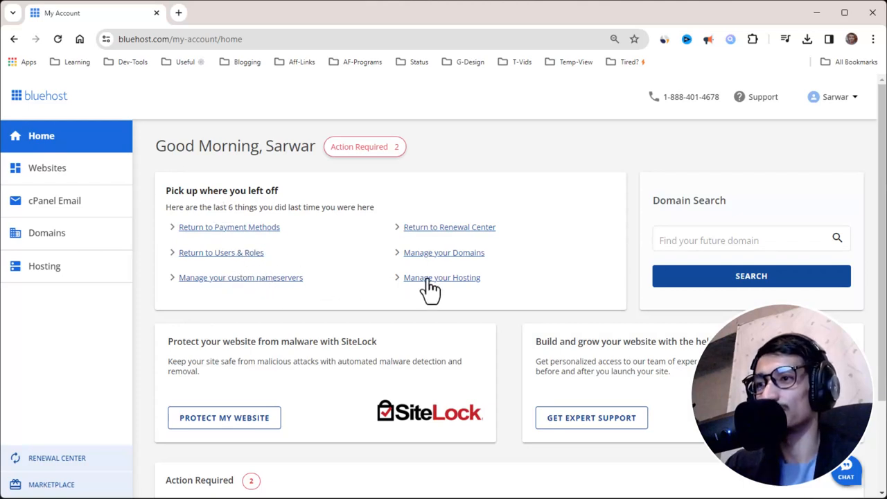
mouse_move(450, 291)
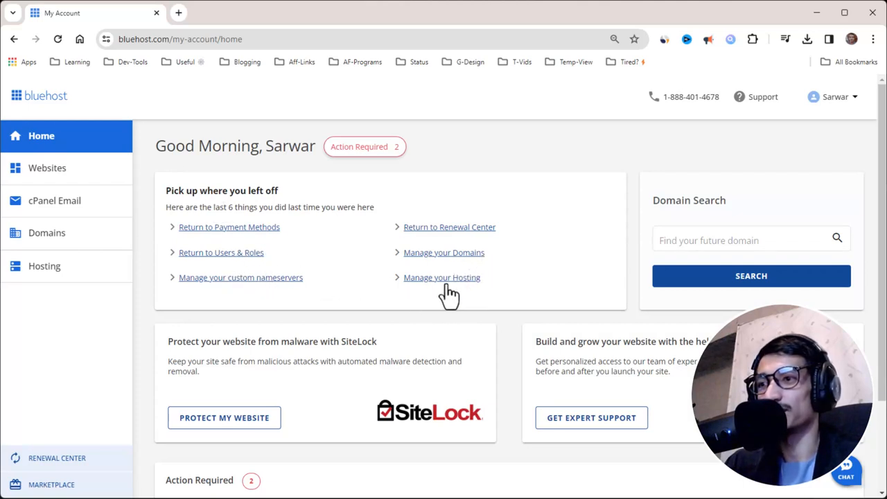
mouse_move(476, 240)
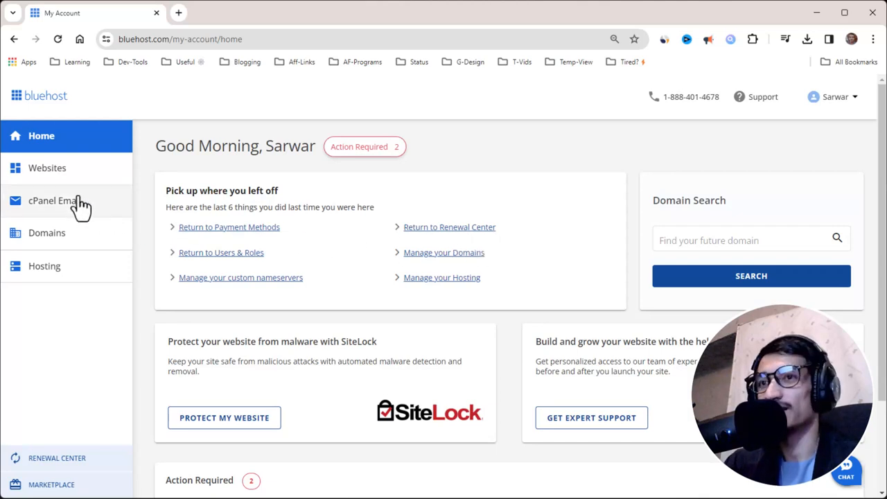
Open Websites from the My Account Home sidebar.
click(48, 168)
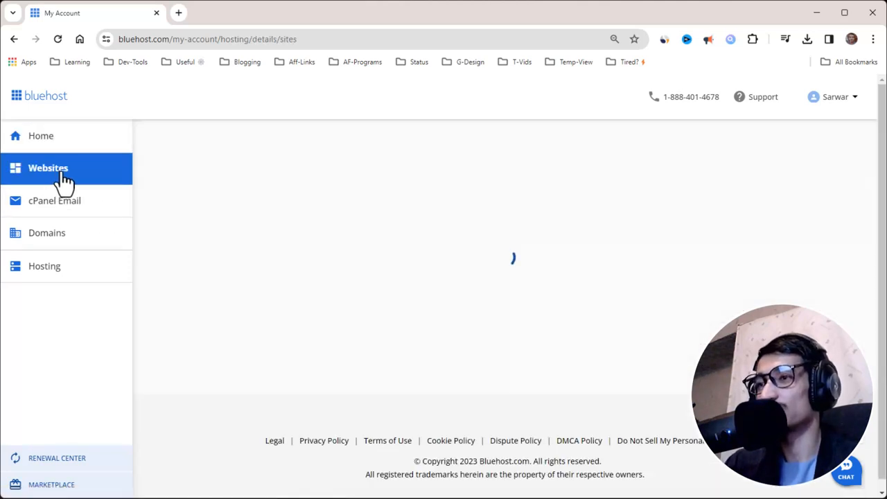
Open cPanel Email to see Choice Plus hosting, auto-renew off, expiring September 14, 2024.
click(48, 168)
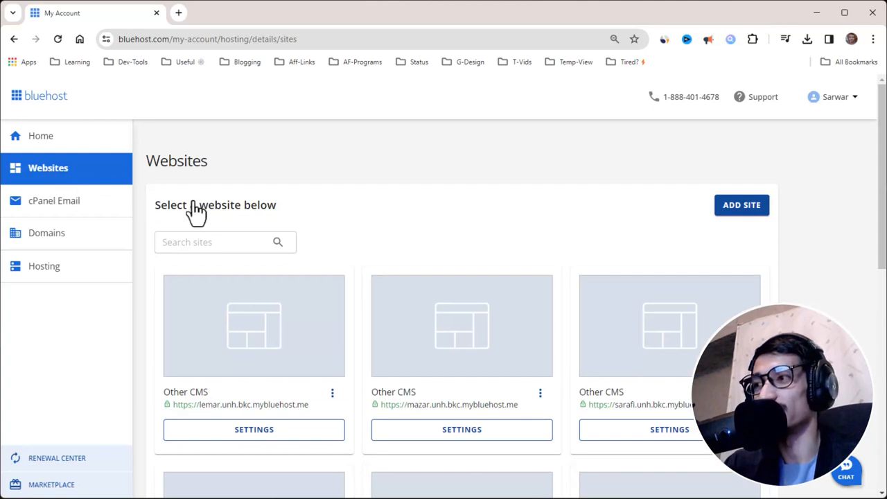
mouse_move(711, 241)
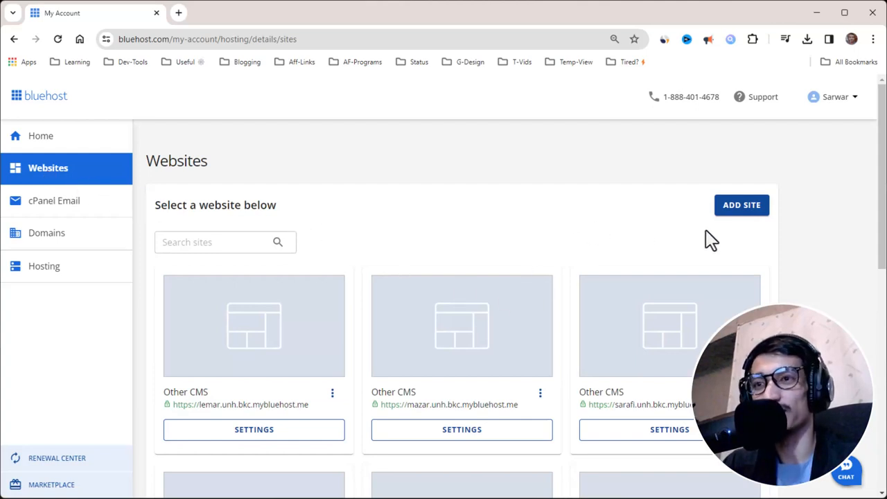
mouse_move(727, 227)
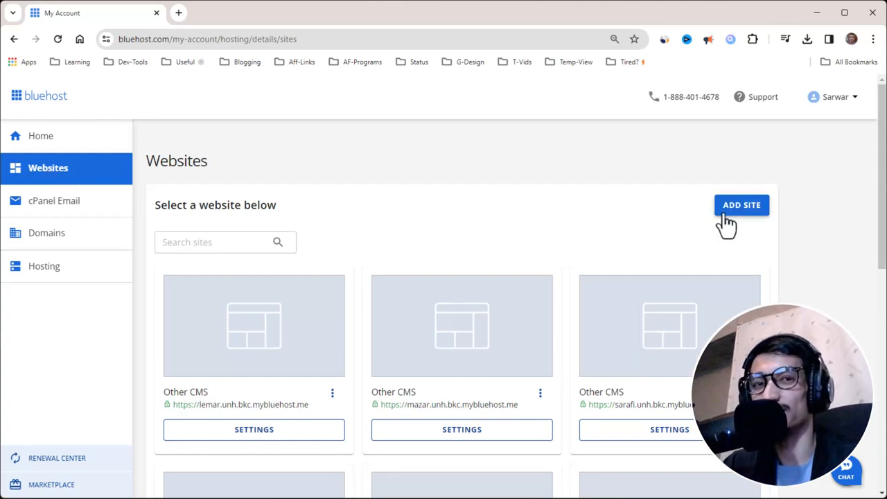
mouse_move(475, 225)
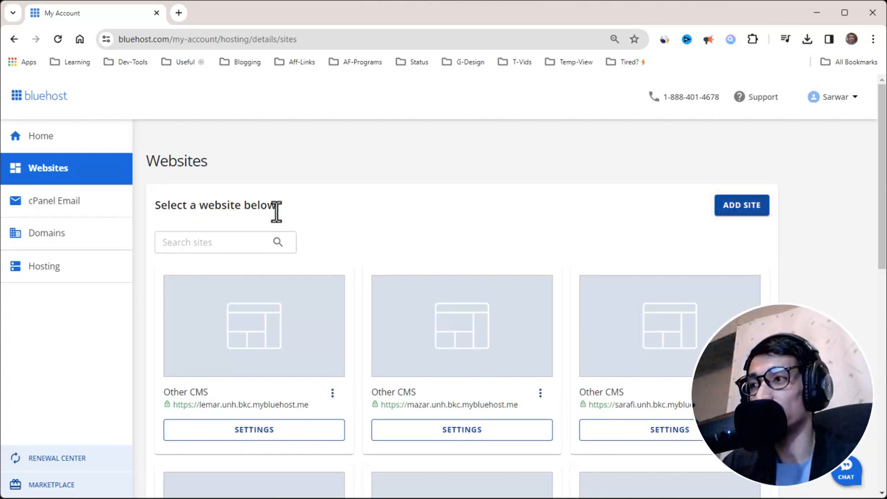
mouse_move(54, 208)
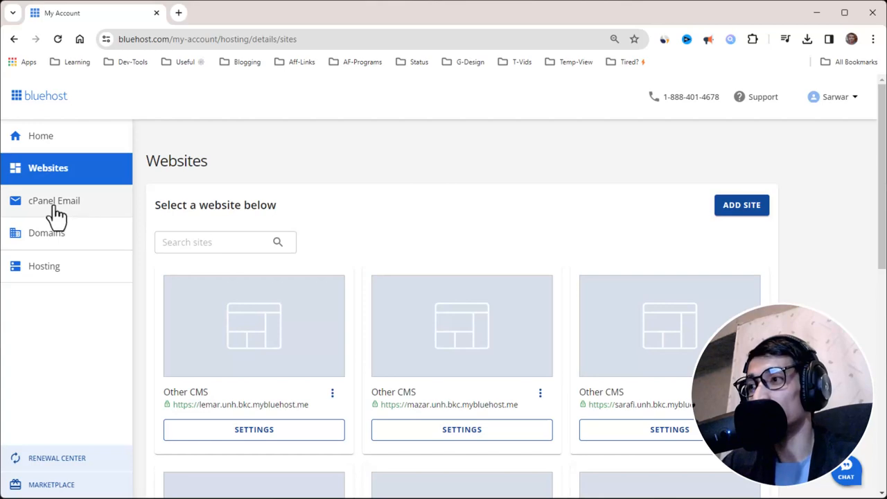
click(55, 200)
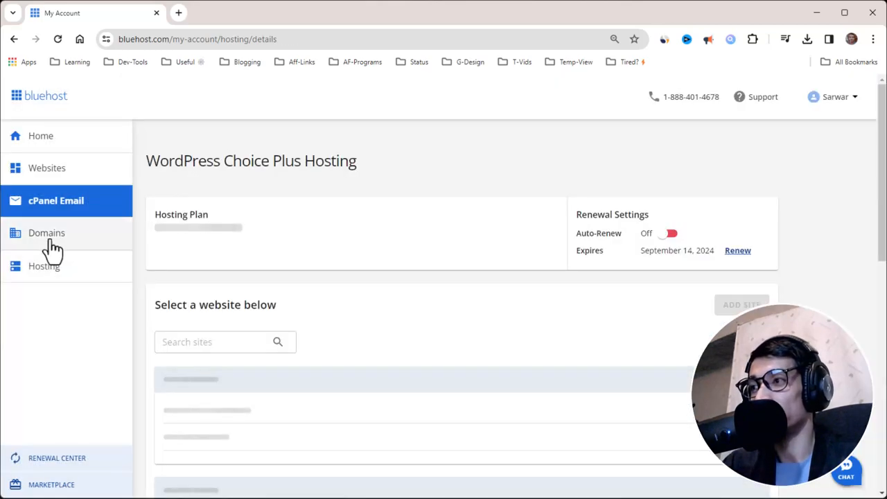
Browse Domains, then view the Choice Plus hosting details with its eight sites.
click(47, 233)
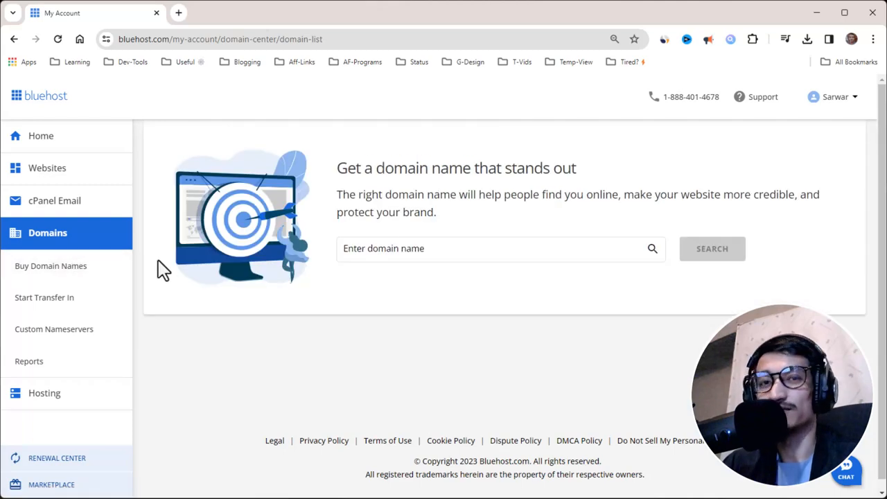
mouse_move(284, 358)
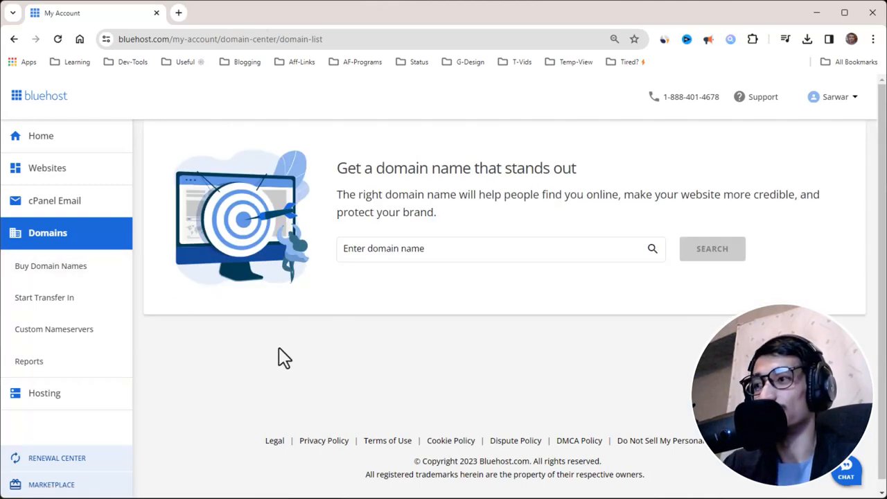
click(45, 393)
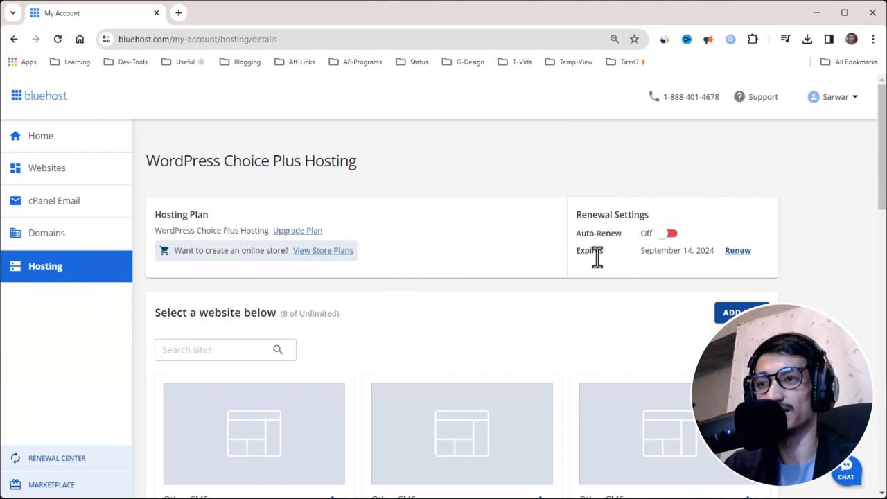
double_click(654, 250)
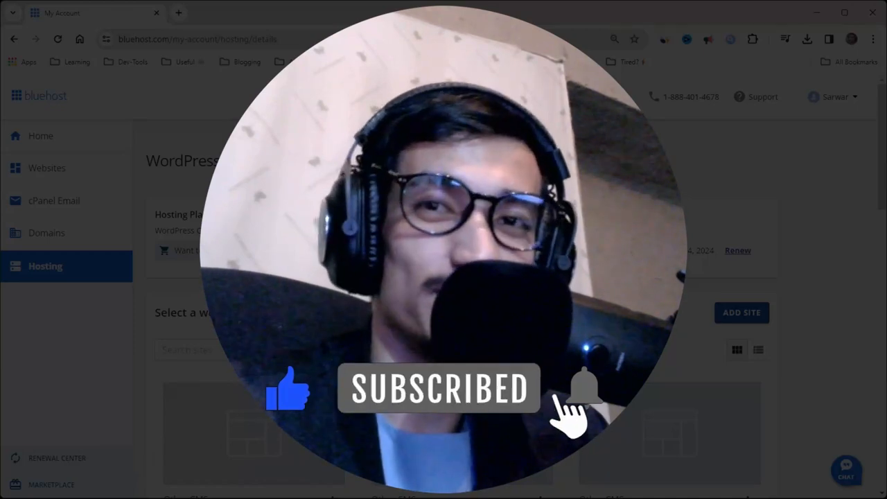
click(585, 388)
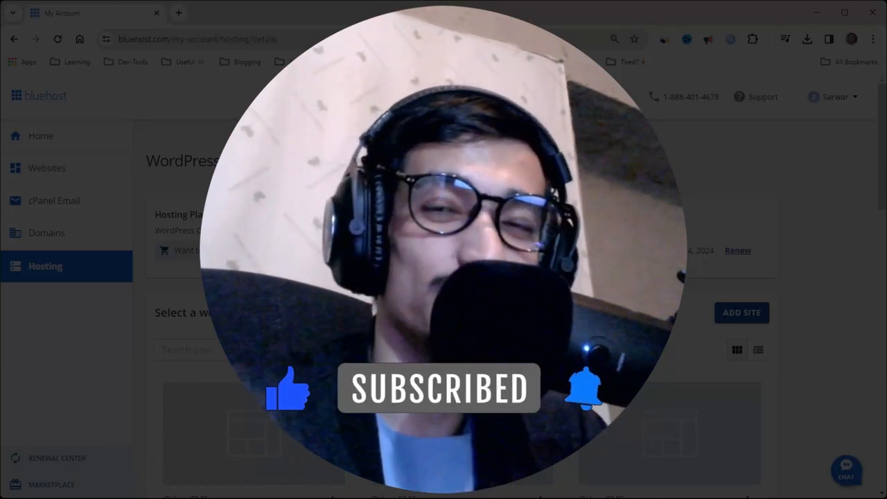